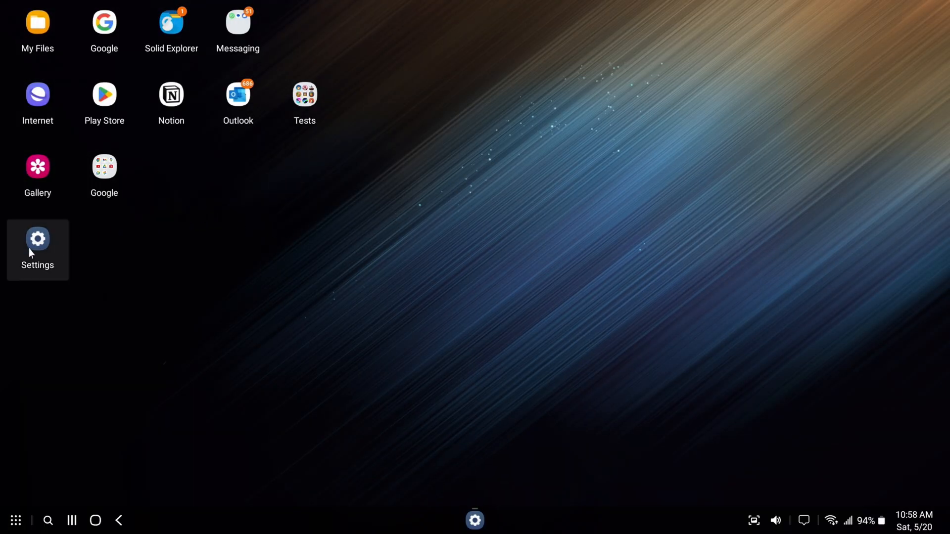
# - Set the Samsung DeX on-screen keyboard location to TV or monitor
pyautogui.click(37, 239)
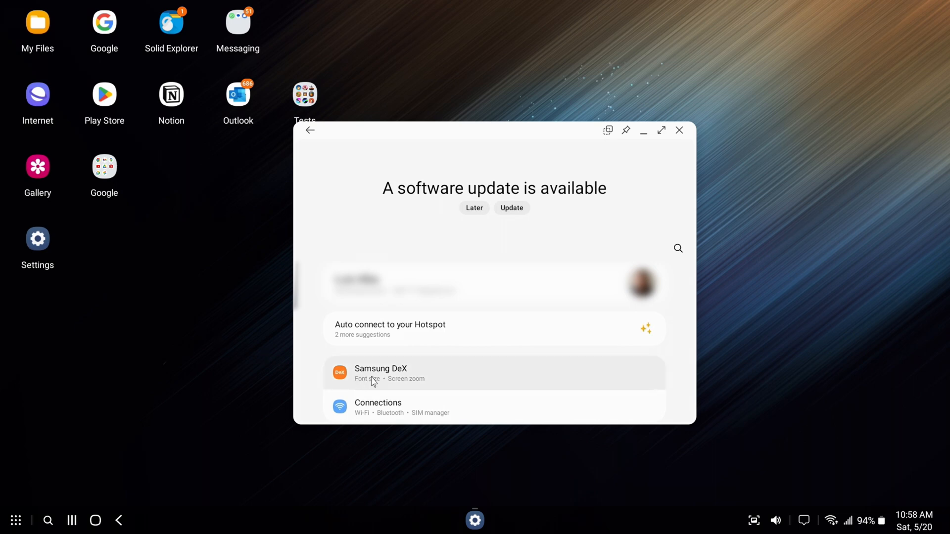
pyautogui.click(381, 373)
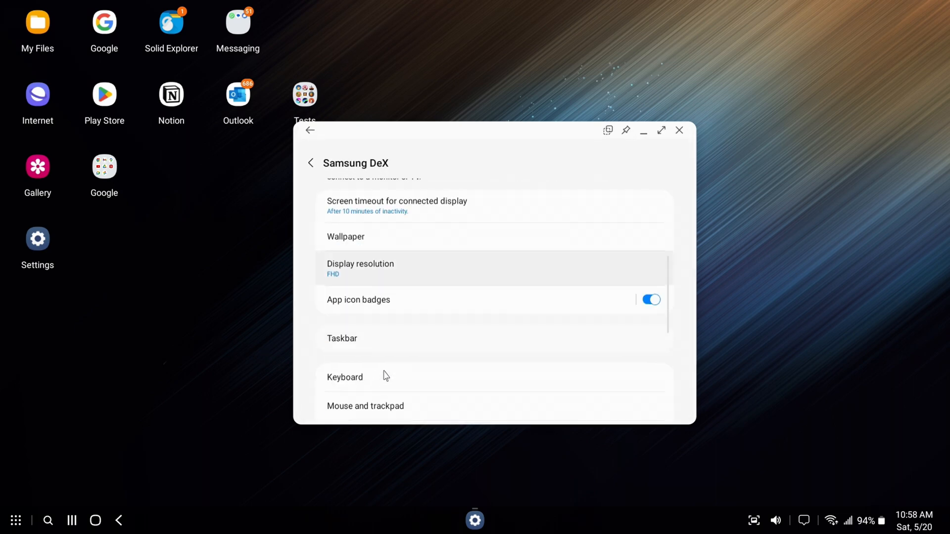
pyautogui.scroll(-3)
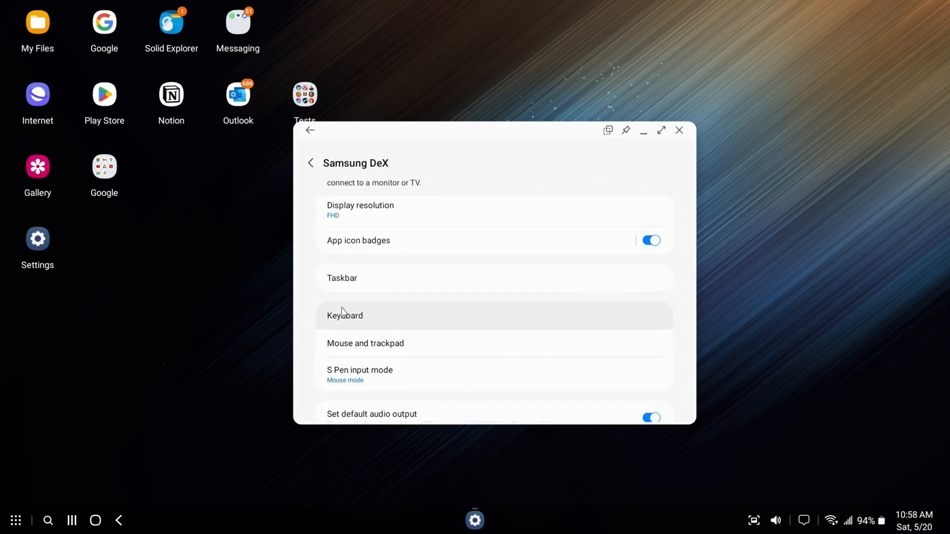
pyautogui.click(344, 315)
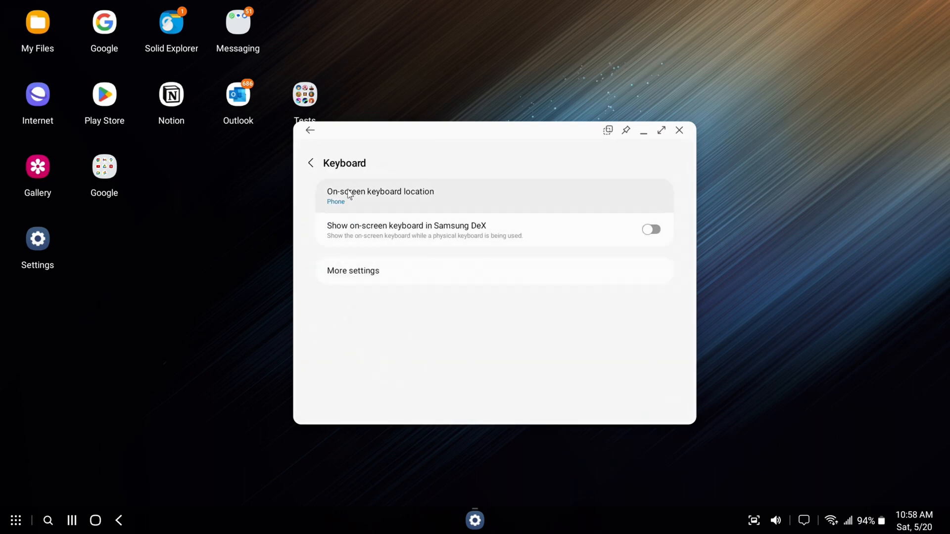
pyautogui.click(381, 194)
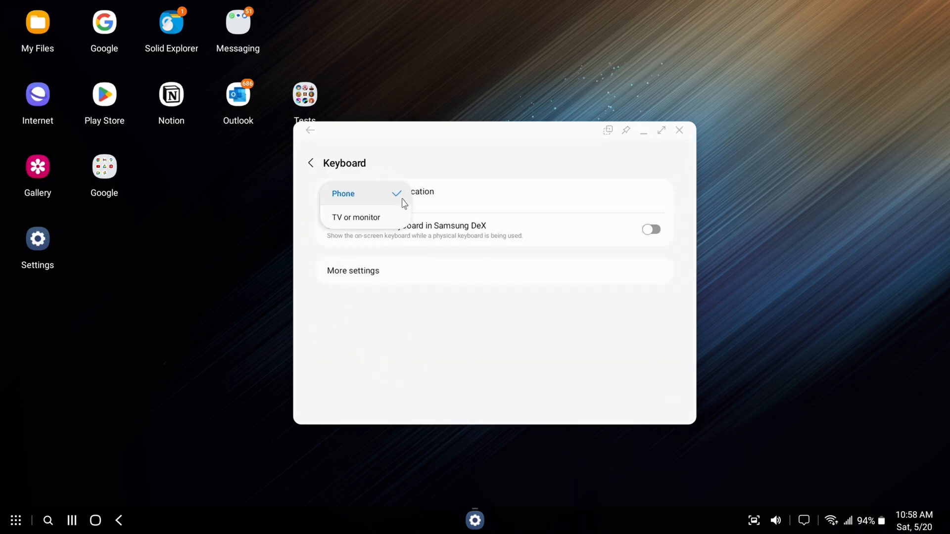
pyautogui.click(356, 217)
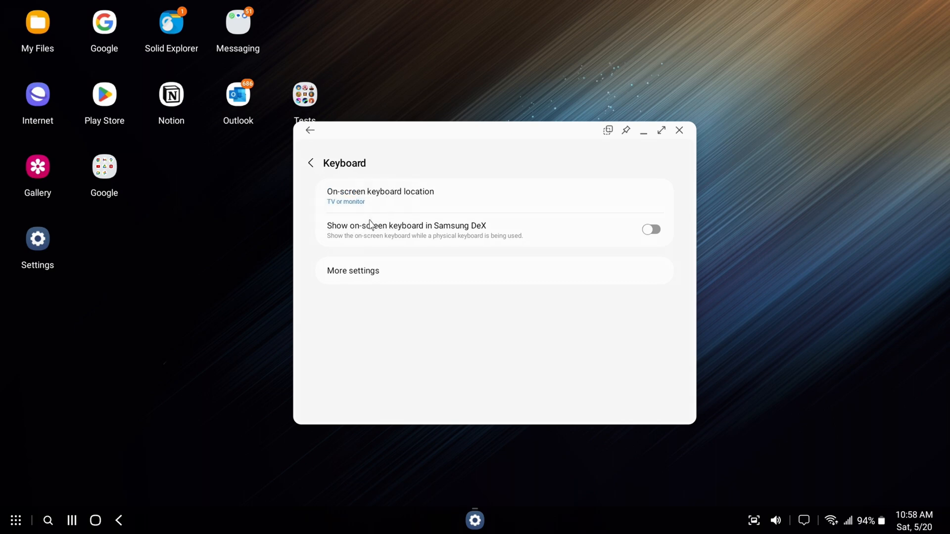
pyautogui.moveTo(708, 128)
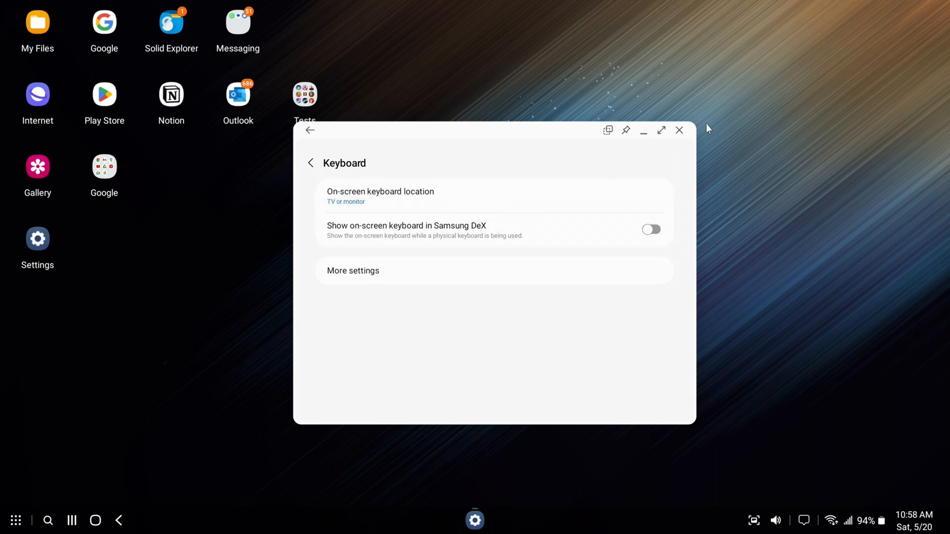
pyautogui.click(680, 130)
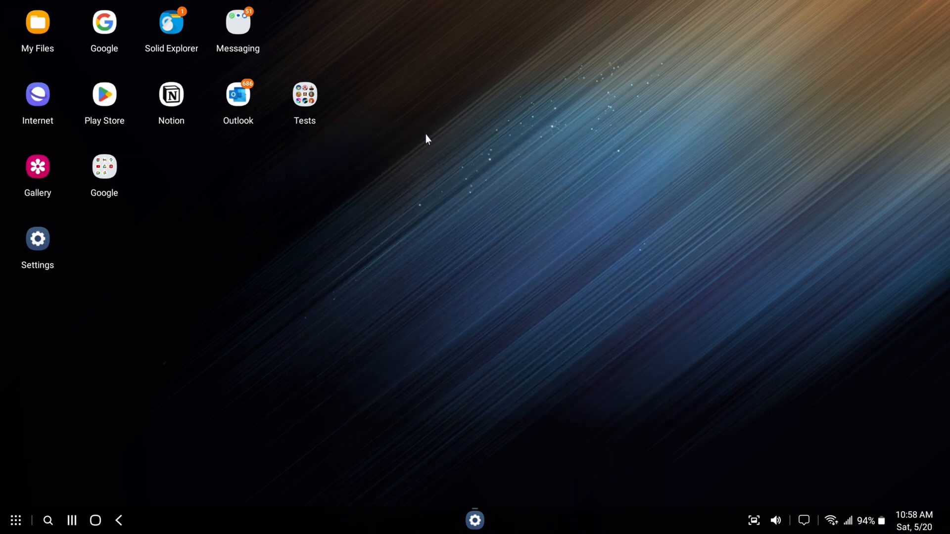
pyautogui.click(238, 21)
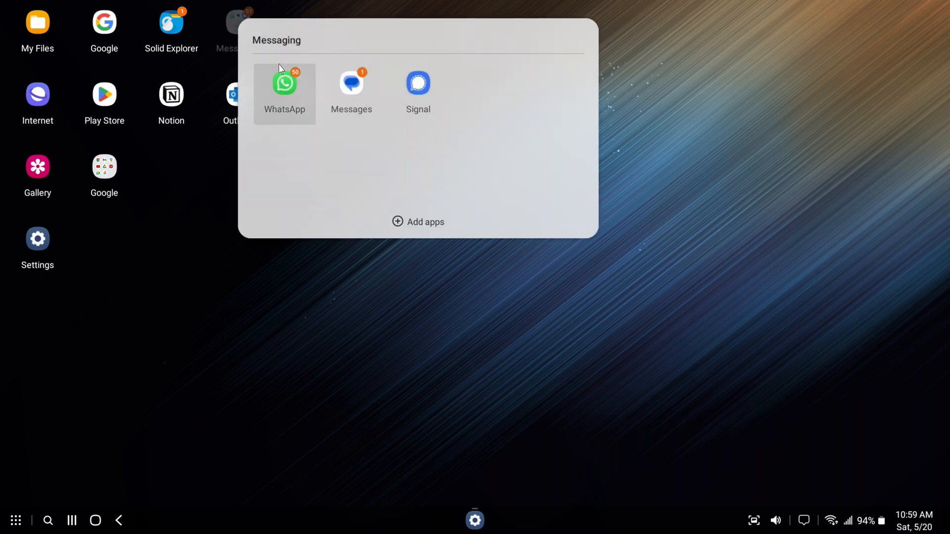
pyautogui.click(276, 41)
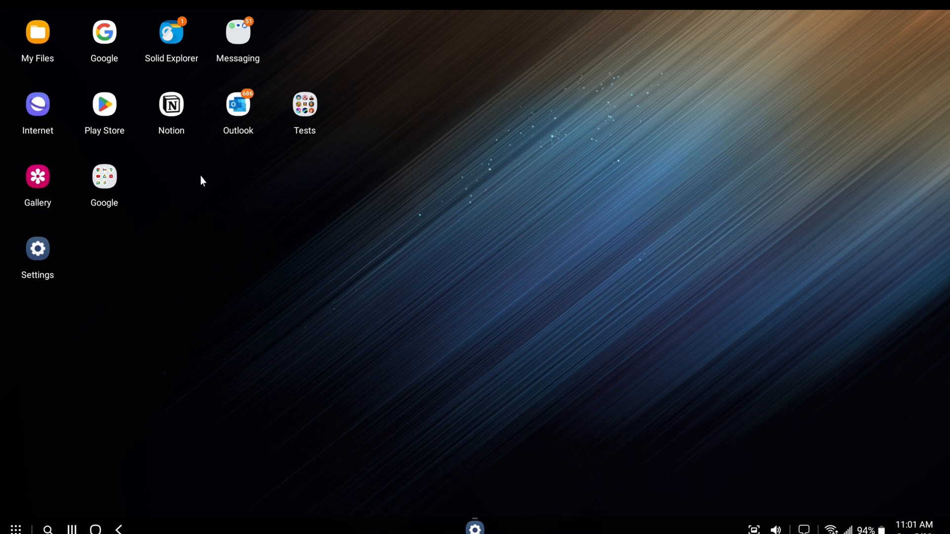
pyautogui.moveTo(800, 529)
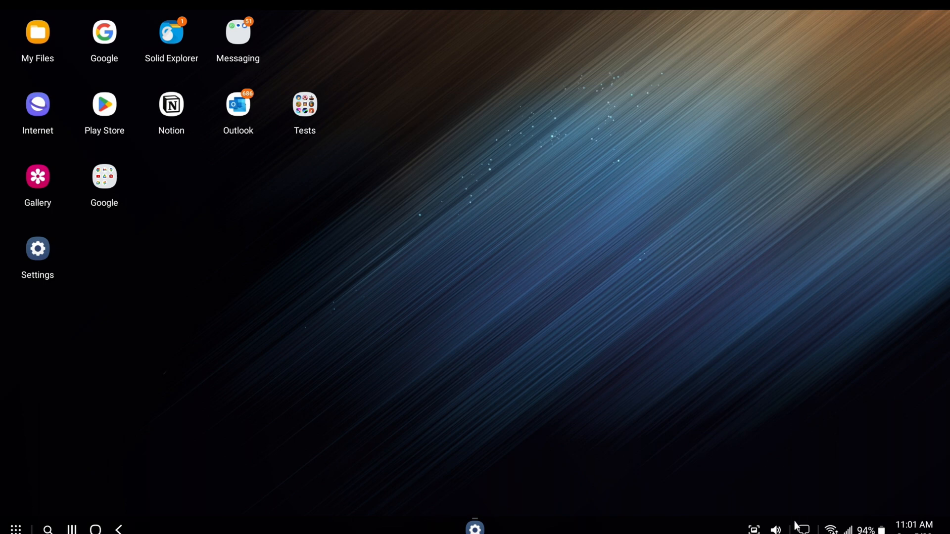
# - Raise the media volume to nearly full from the taskbar speaker controls
pyautogui.click(778, 527)
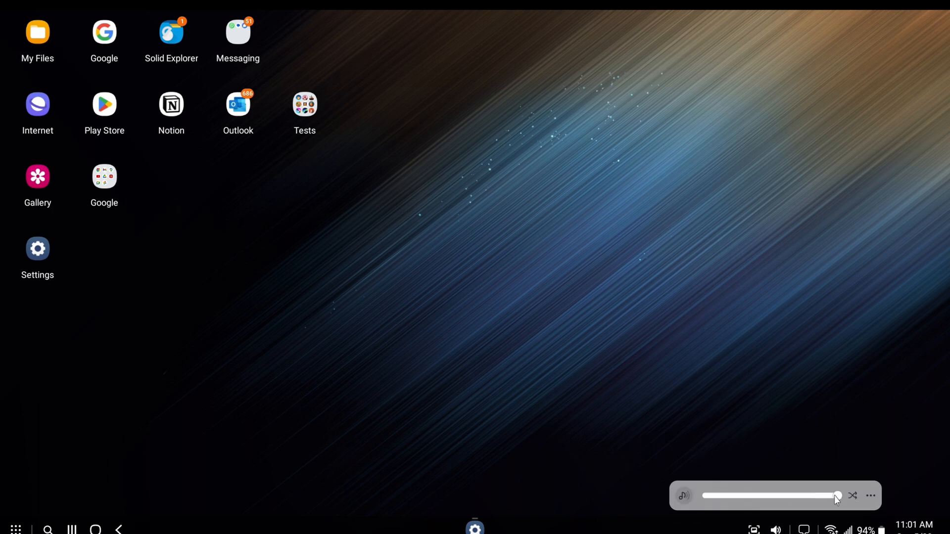
pyautogui.click(871, 496)
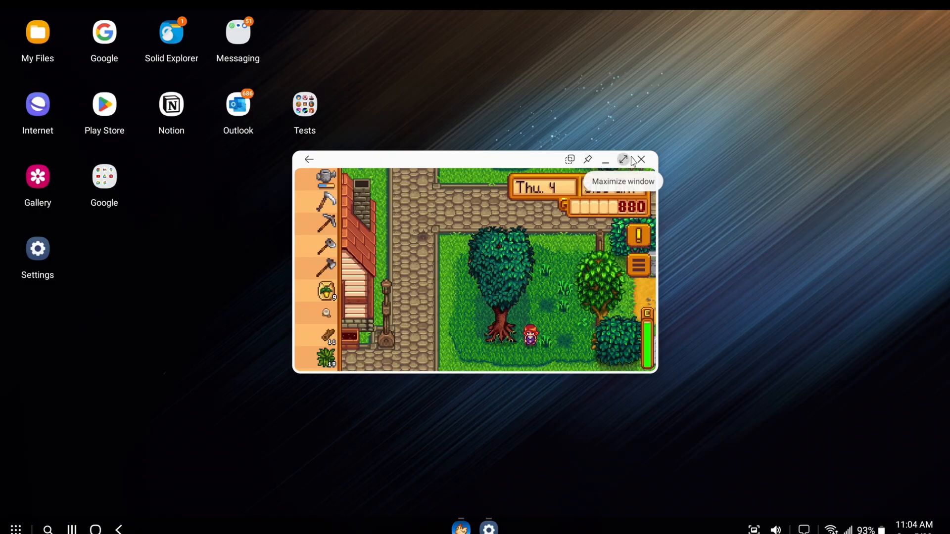
# - Maximize the Stardew Valley game window
pyautogui.click(623, 160)
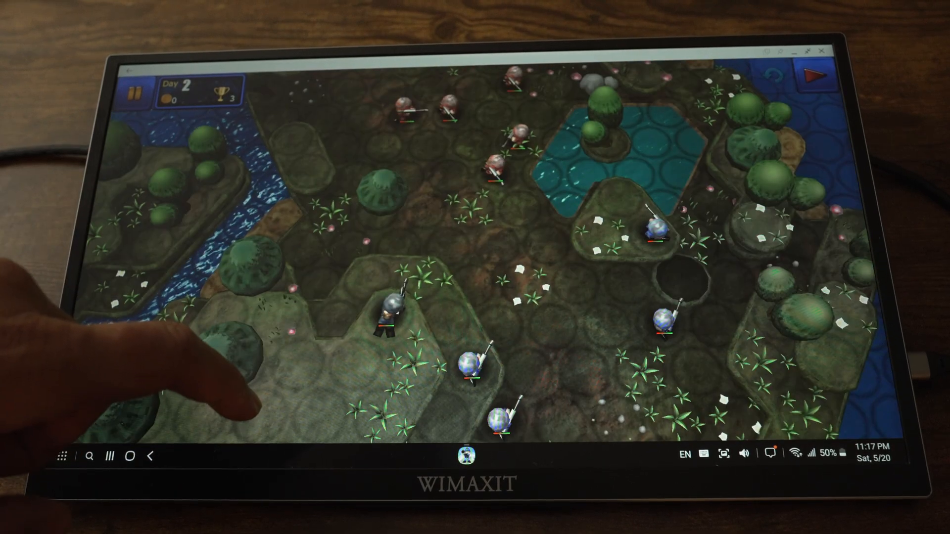
# - Tap a unit on the hex board to play the strategy game
pyautogui.click(387, 315)
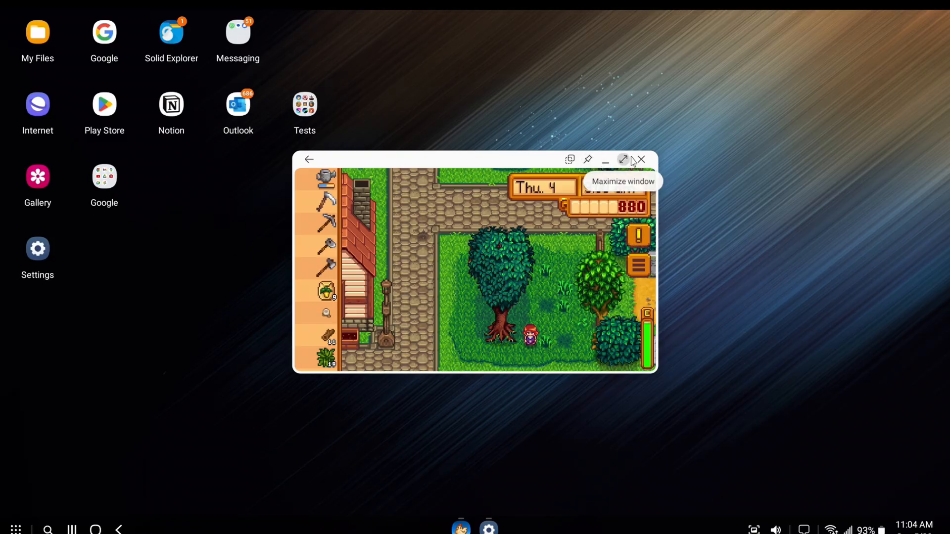
# - Maximize Stardew Valley and confirm the app restart
pyautogui.click(623, 159)
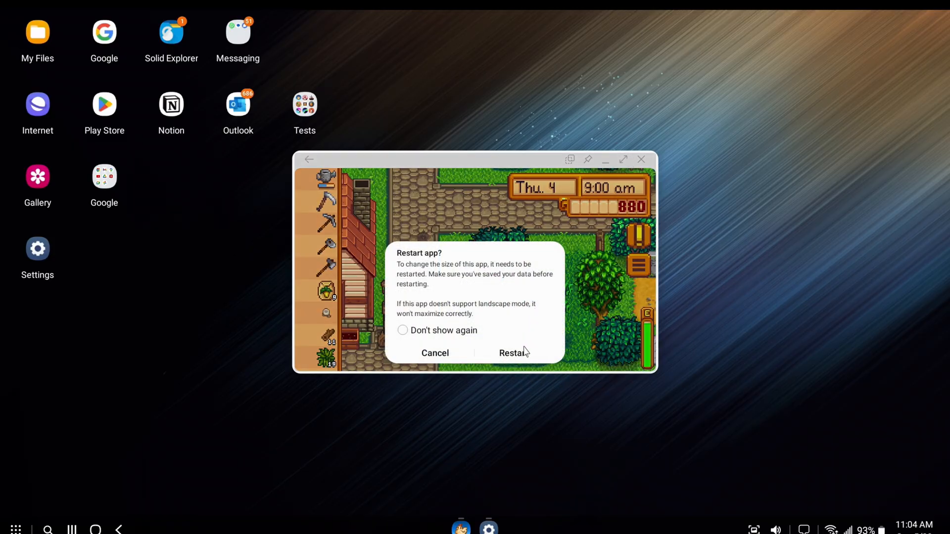
pyautogui.click(511, 353)
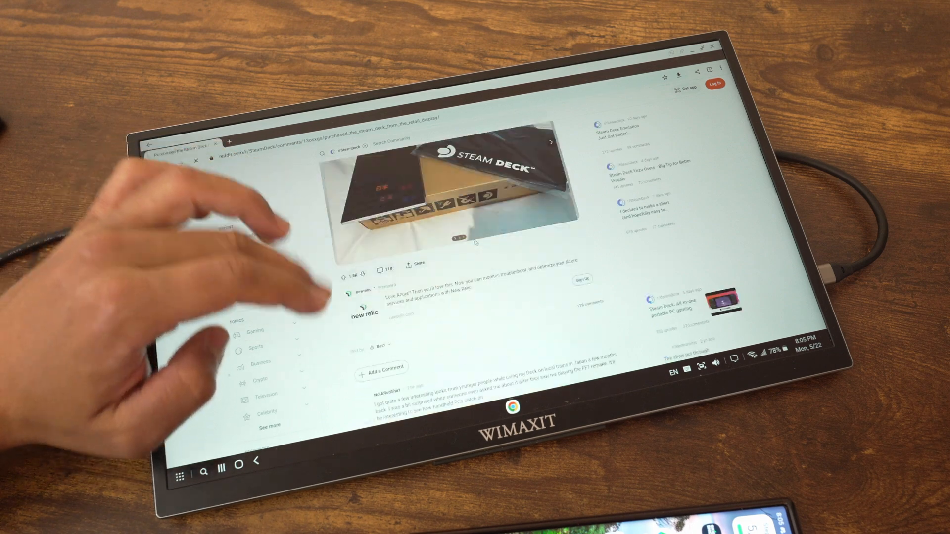
# - Scroll down the Reddit Steam Deck thread in Chrome
pyautogui.scroll(-3)
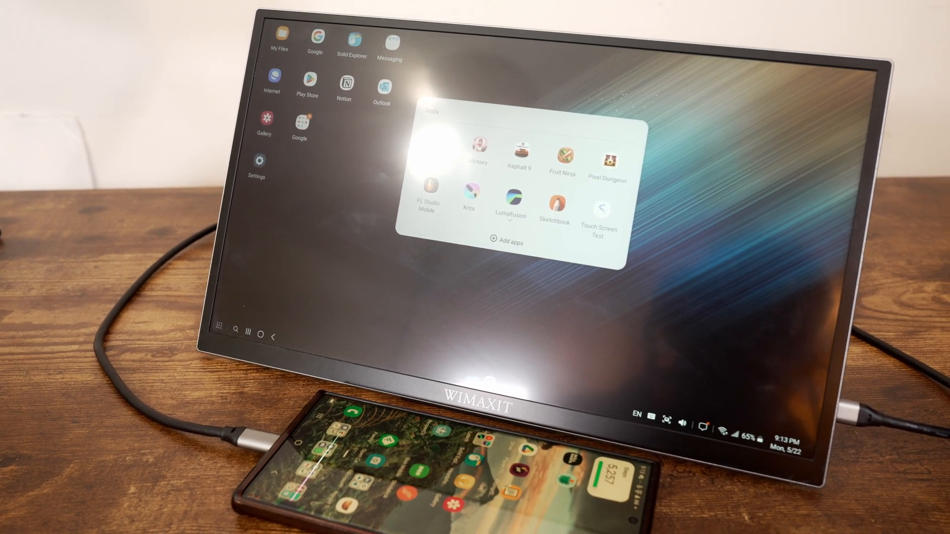
# - Launch Sketchbook from the Tests folder
pyautogui.click(554, 203)
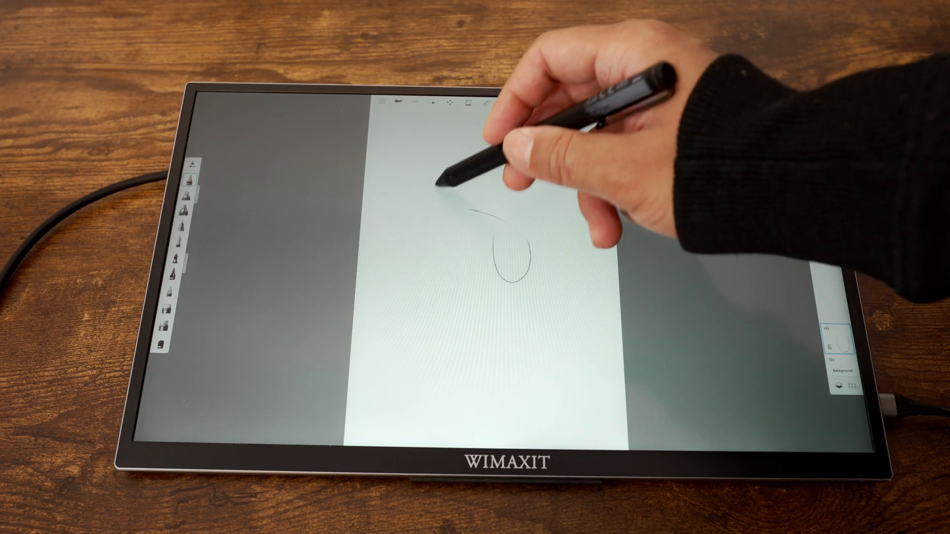